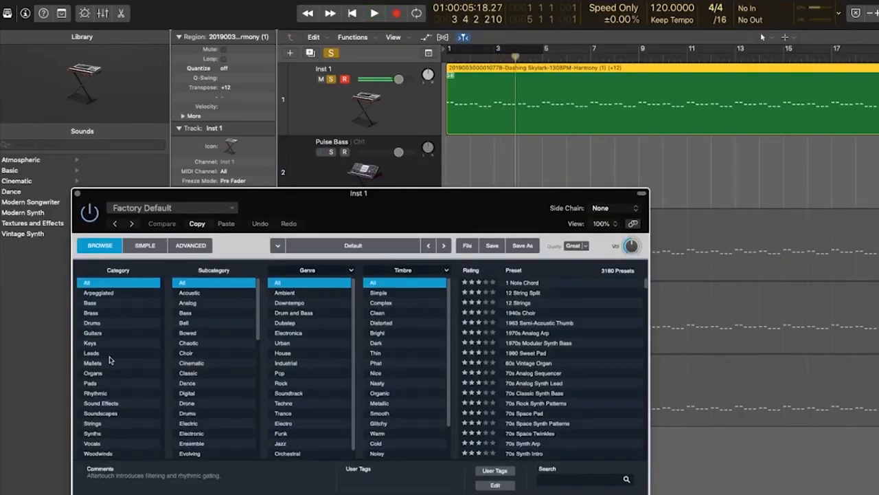
Leave the MuseNet Mozart completion for Amper Music's homepage and scroll down its landing page.
{"action": "left_click", "coordinate": [90, 342]}
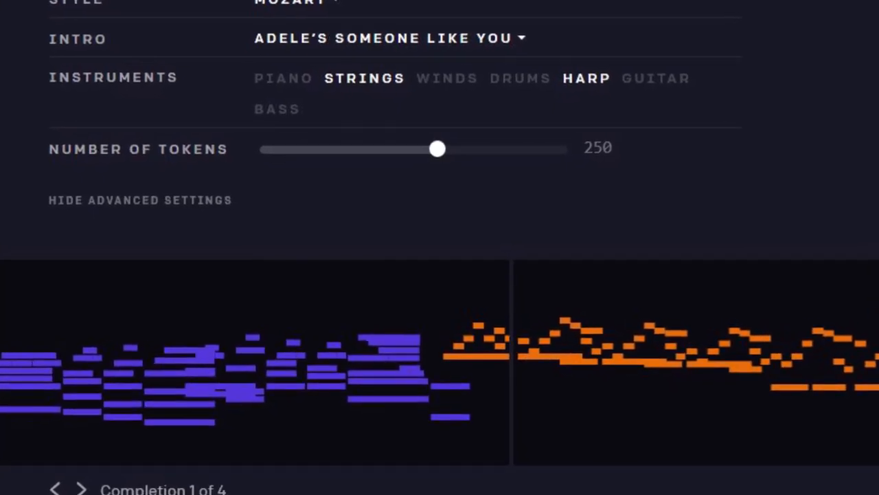
{"action": "scroll", "scroll_direction": "down", "scroll_amount": 3}
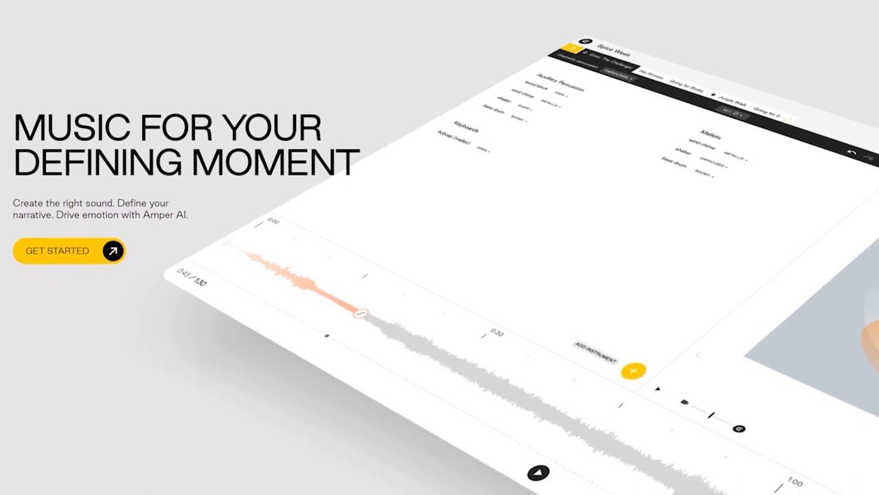
{"action": "scroll", "scroll_direction": "down", "scroll_amount": 3}
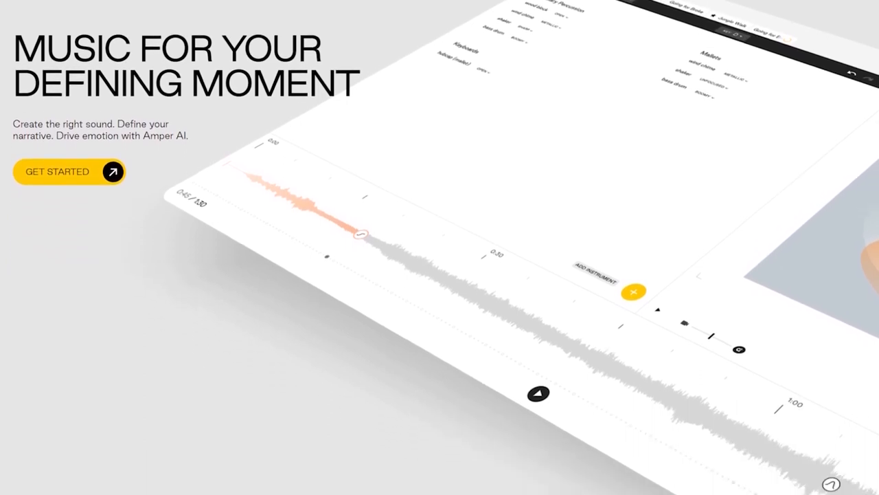
{"action": "scroll", "scroll_direction": "down", "scroll_amount": 3}
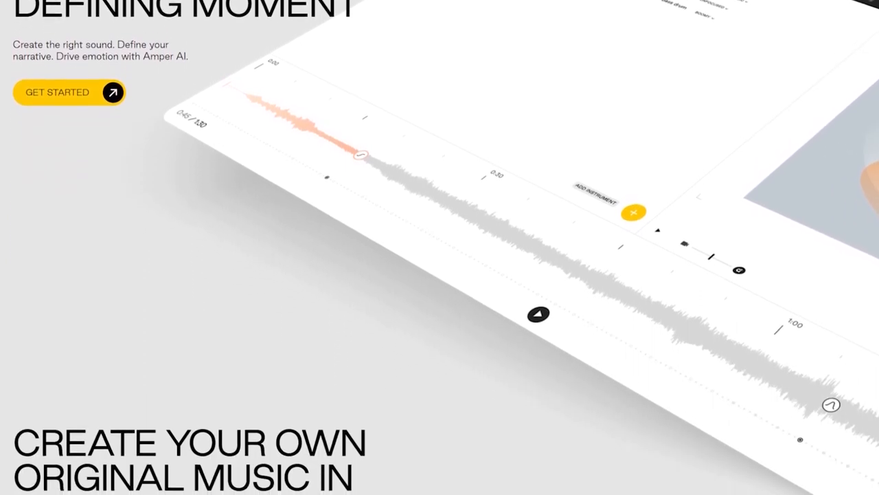